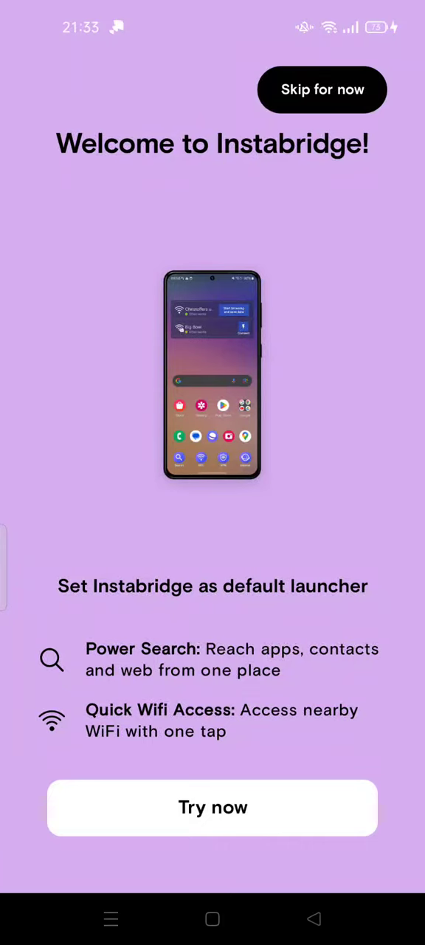
# Step: Pass Instabridge's welcome and location permission screens to reach the map view
pyautogui.click(213, 807)
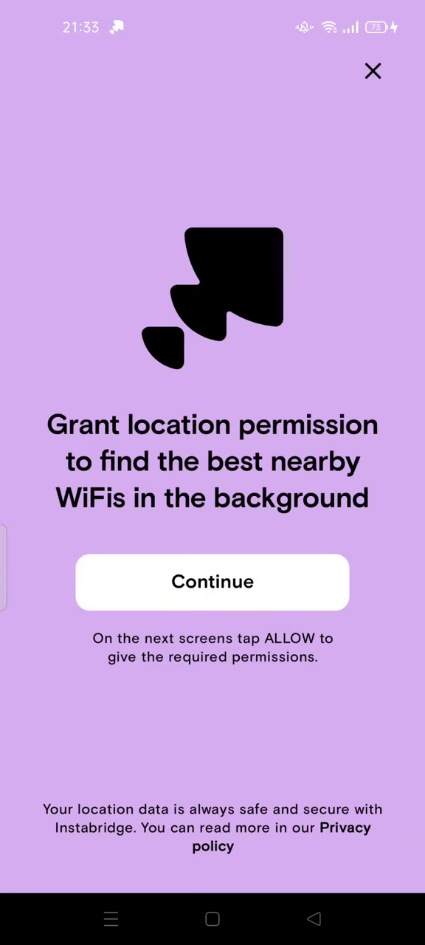
pyautogui.click(213, 581)
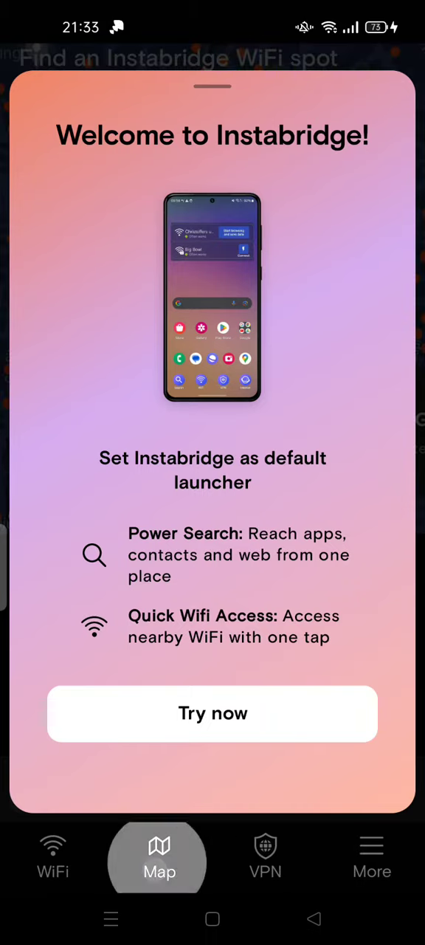
# Step: Visit the VPN and More sections, then go Home to bring up the home-app chooser
pyautogui.click(266, 857)
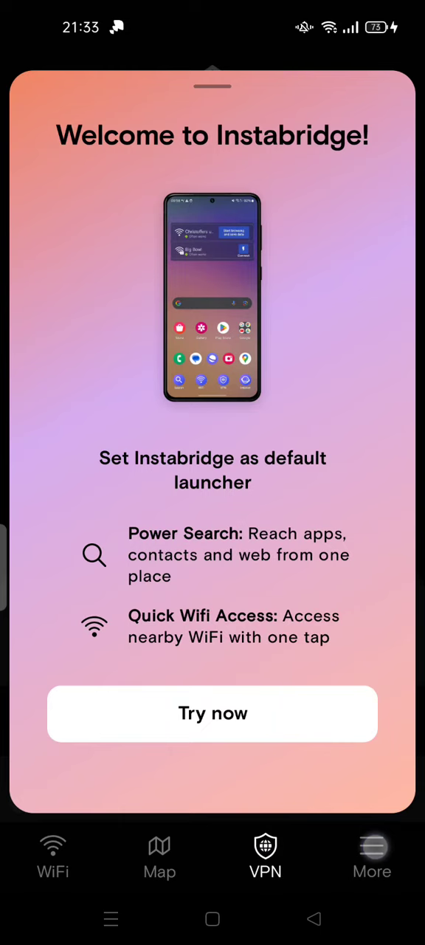
pyautogui.click(372, 857)
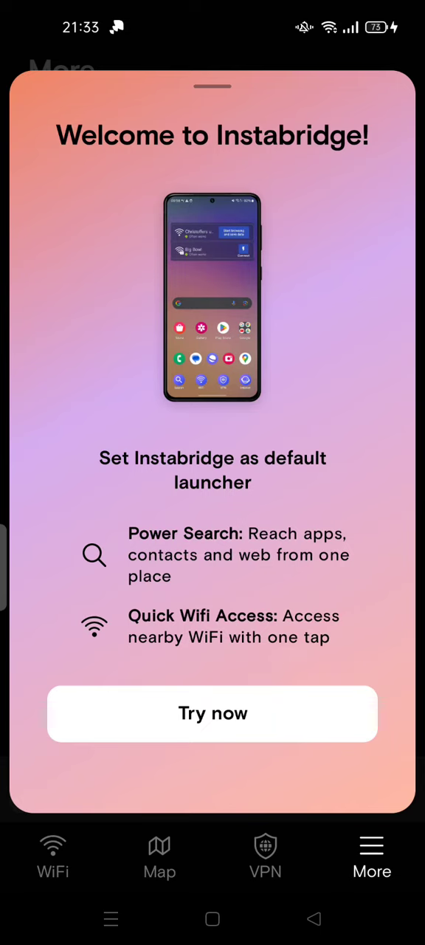
pyautogui.click(212, 918)
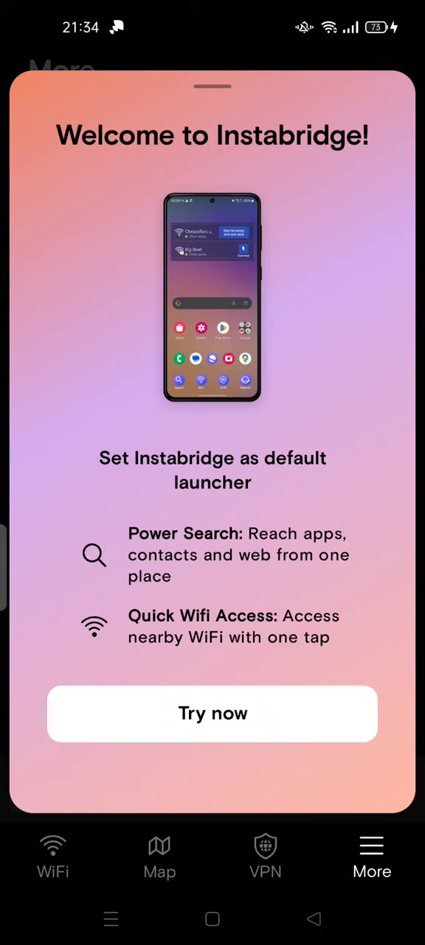
pyautogui.click(213, 713)
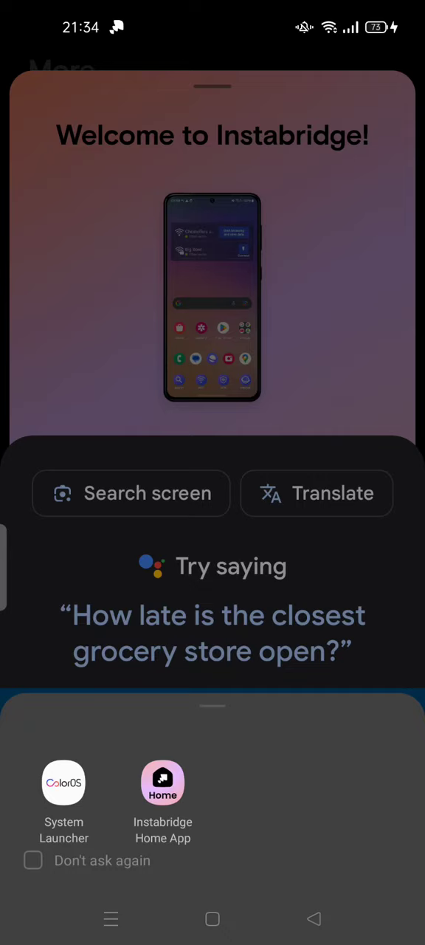
# Step: Choose System Launcher as the home app from the chooser
pyautogui.click(34, 861)
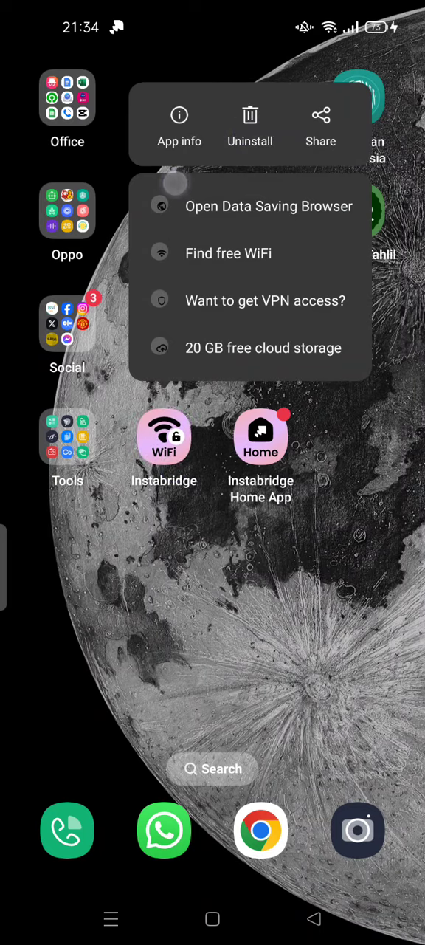
# Step: Dismiss the Instabridge shortcut menu and launch Play Store from the Google folder
pyautogui.click(178, 125)
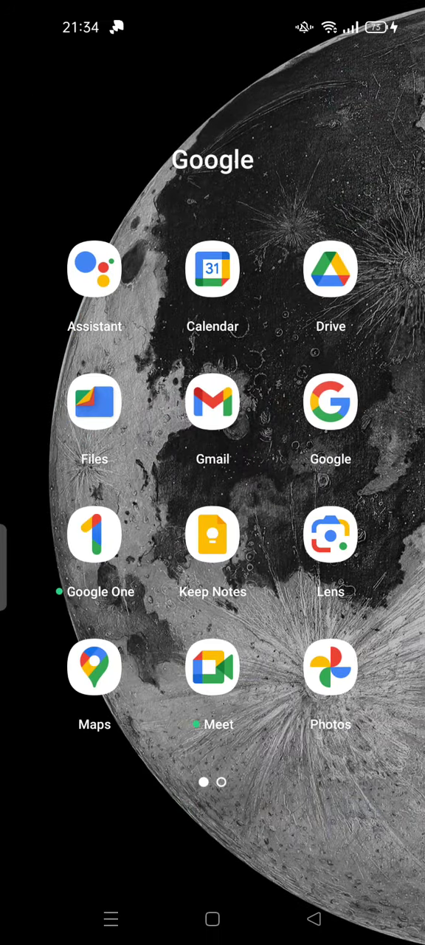
pyautogui.hscroll(-3)
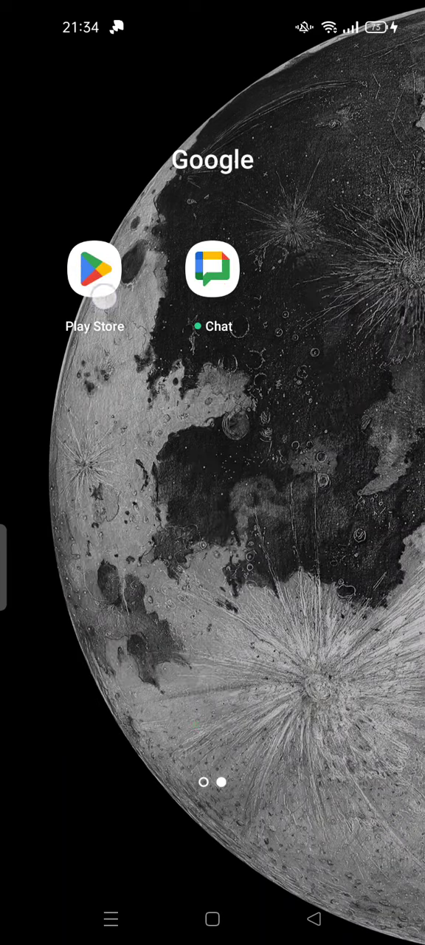
pyautogui.click(94, 269)
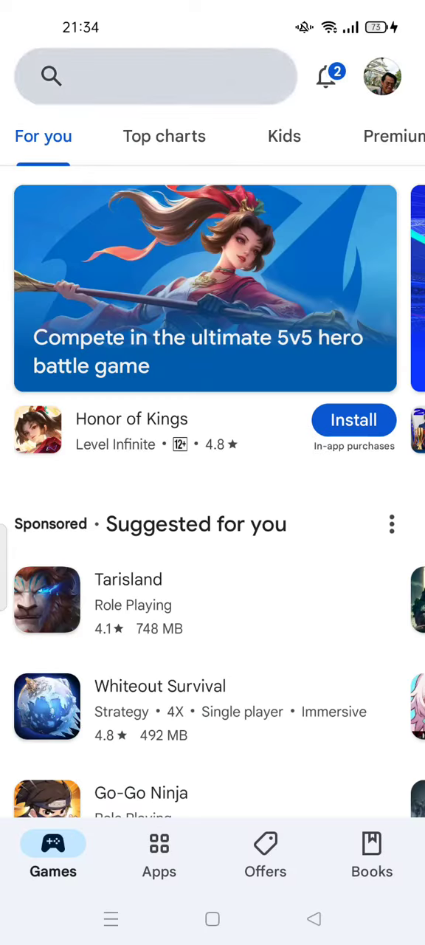